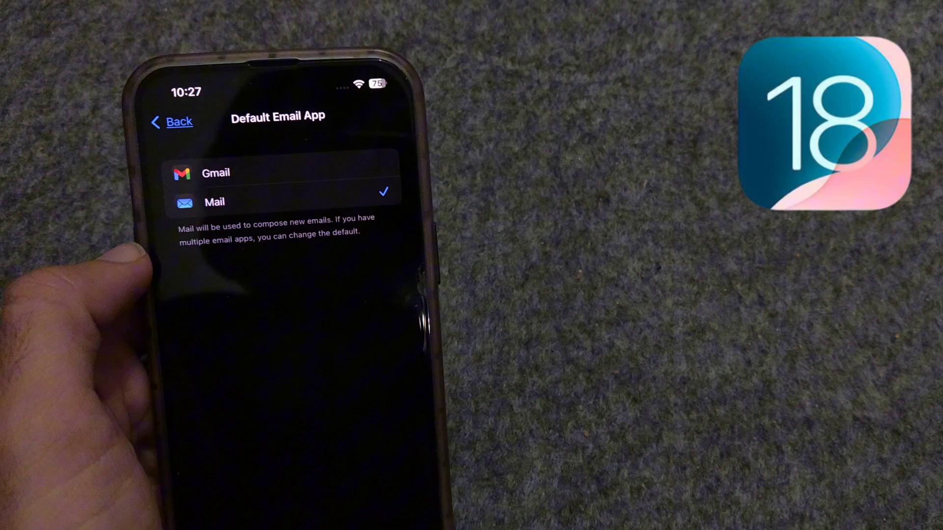
Step: Review the default email app (Mail) and default messaging app (Messages), then go back
{"action": "left_click", "coordinate": [179, 120]}
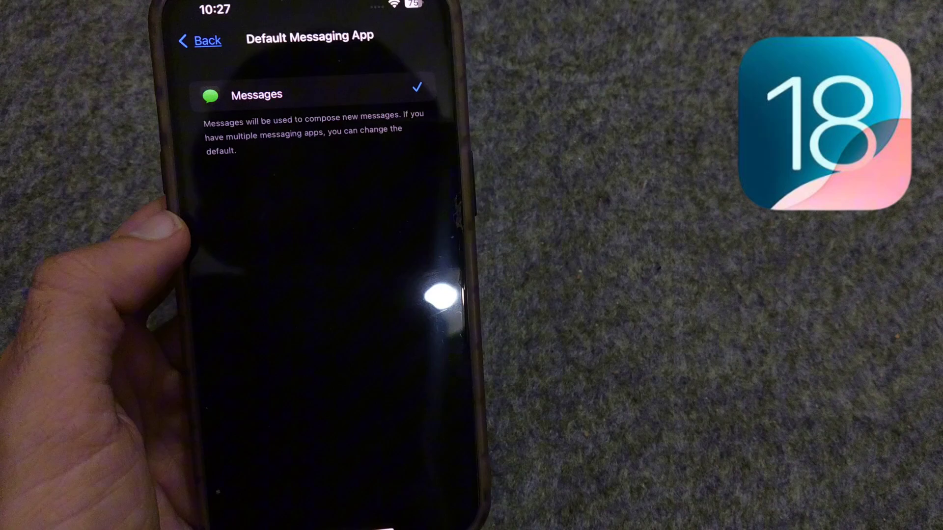
{"action": "left_click", "coordinate": [204, 39]}
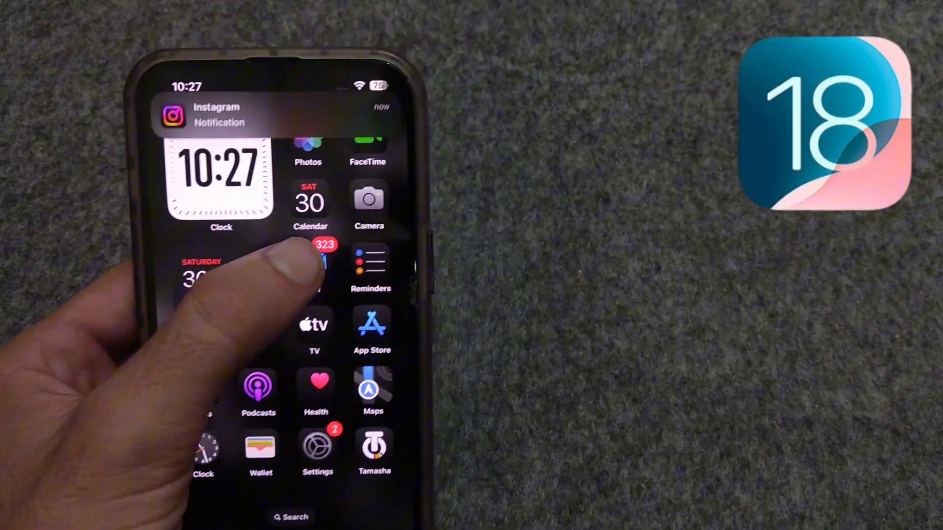
Step: Launch Mail from the home screen icon
{"action": "left_click", "coordinate": [324, 263]}
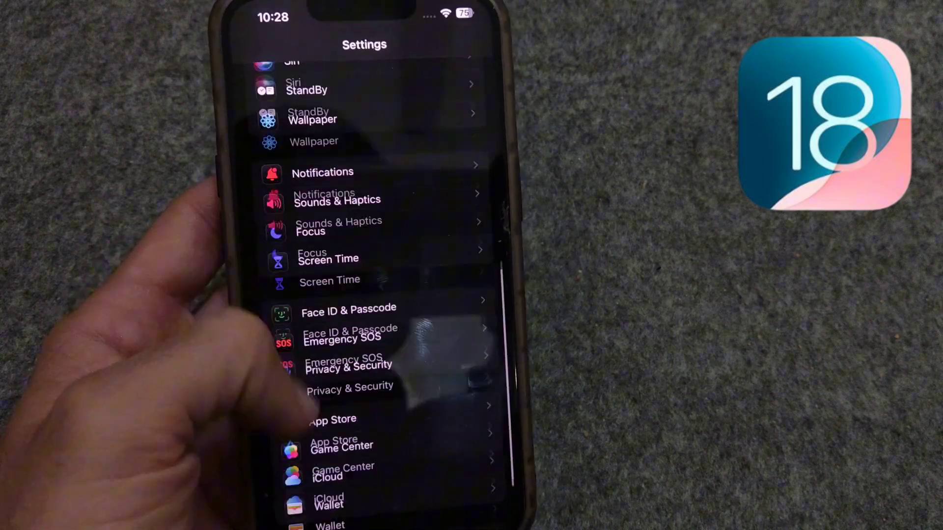
Step: Scroll to the top of the main Settings list to see the dark icons
{"action": "scroll", "scroll_direction": "down", "scroll_amount": 3}
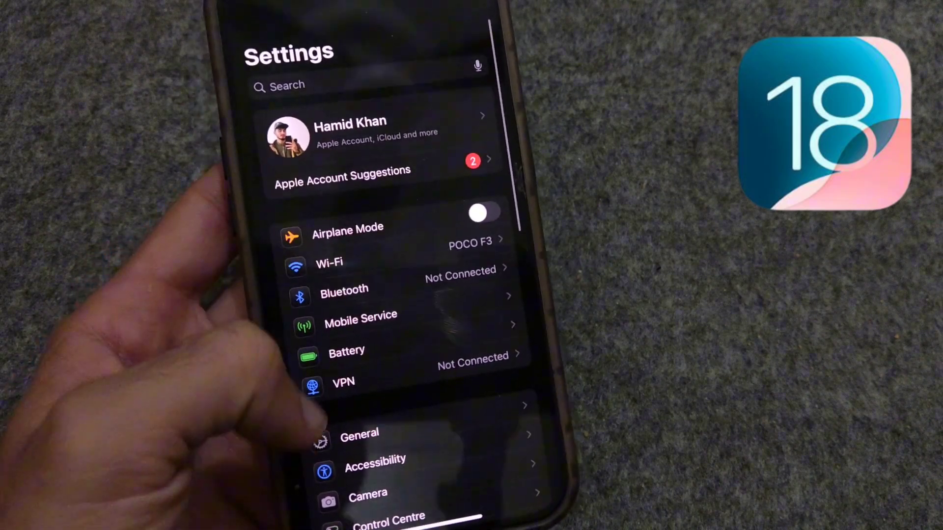